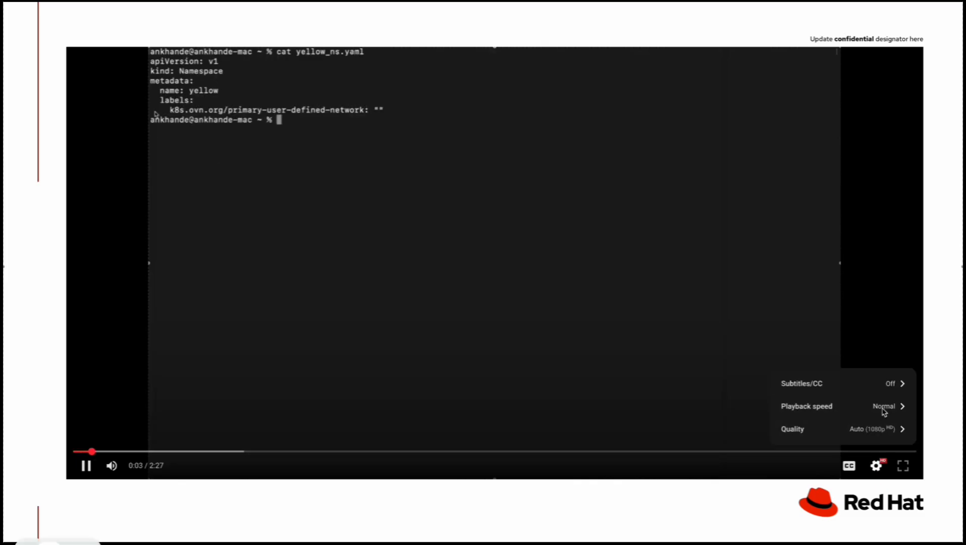
Step: Apply yellow_ns.yaml and udn_yellow.yaml to create udn1 (Layer3, 10.10.0.0/16), then confirm yellow has no pods
click(883, 406)
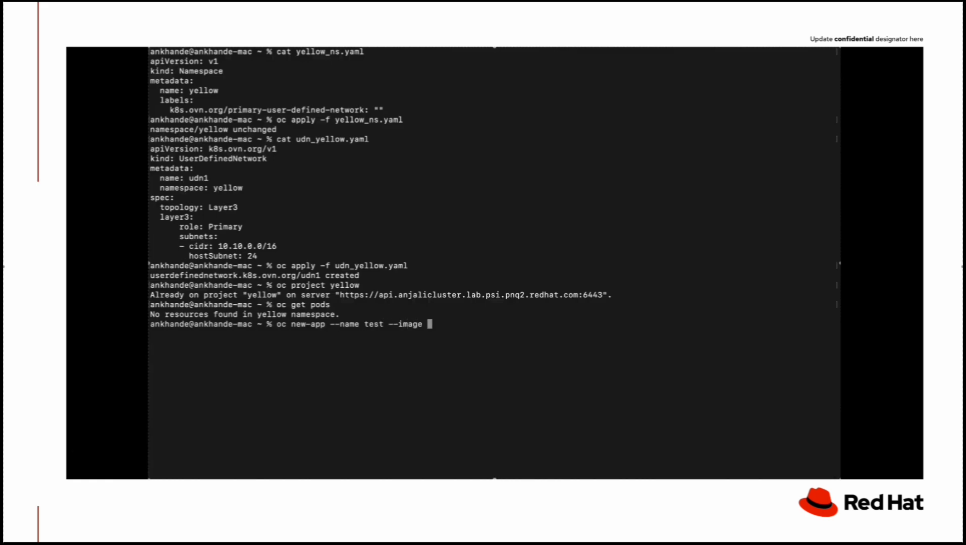
Step: Deploy the test app from quay.io/redhattraining/hello-world-nginx and an httpd app in yellow
text(quay.io/redhattraining/hello-world)
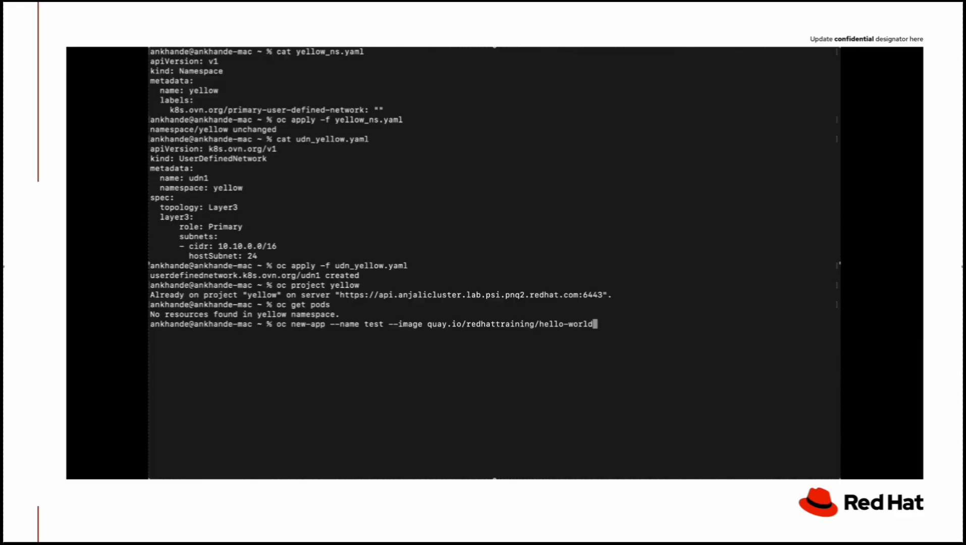
text(-nginx)
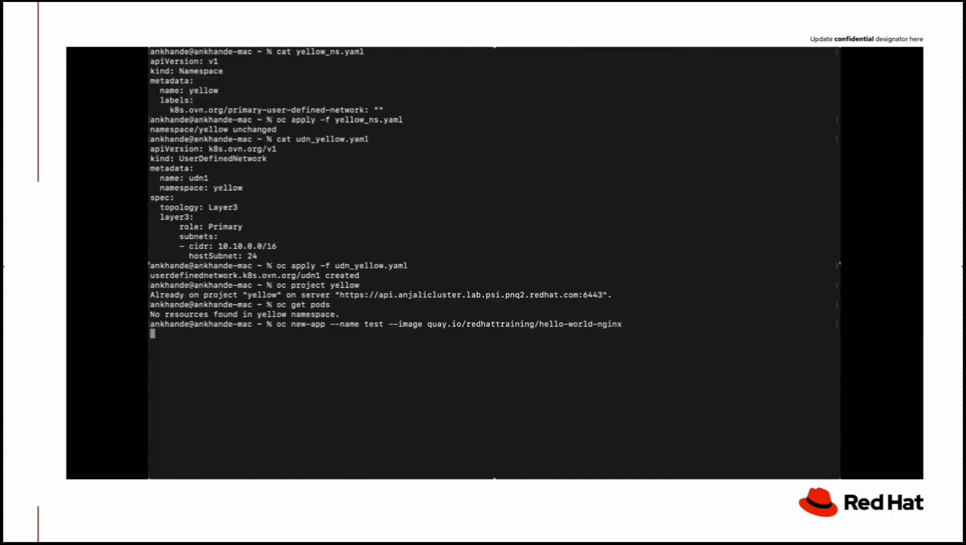
key(Return)
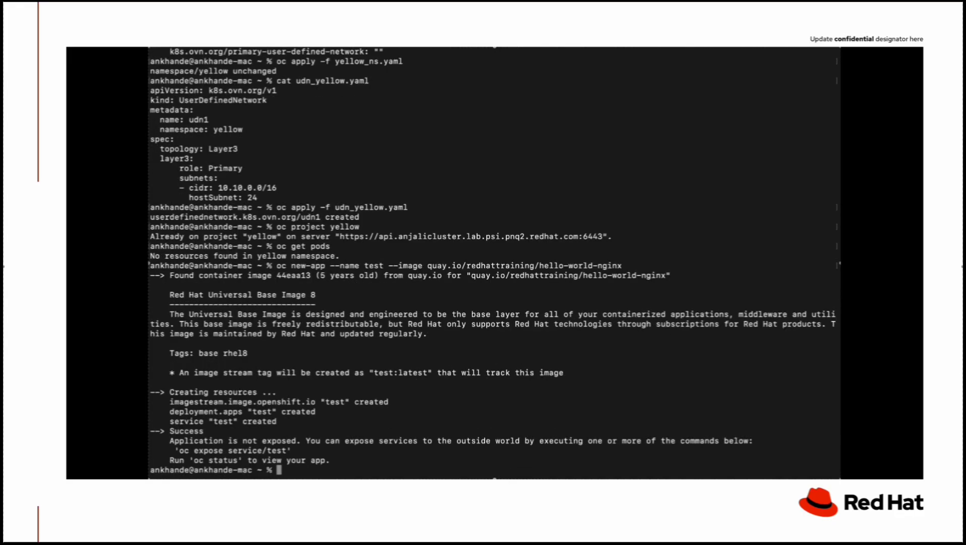
text(oc new-app httpd)
text(oc get pods -owide)
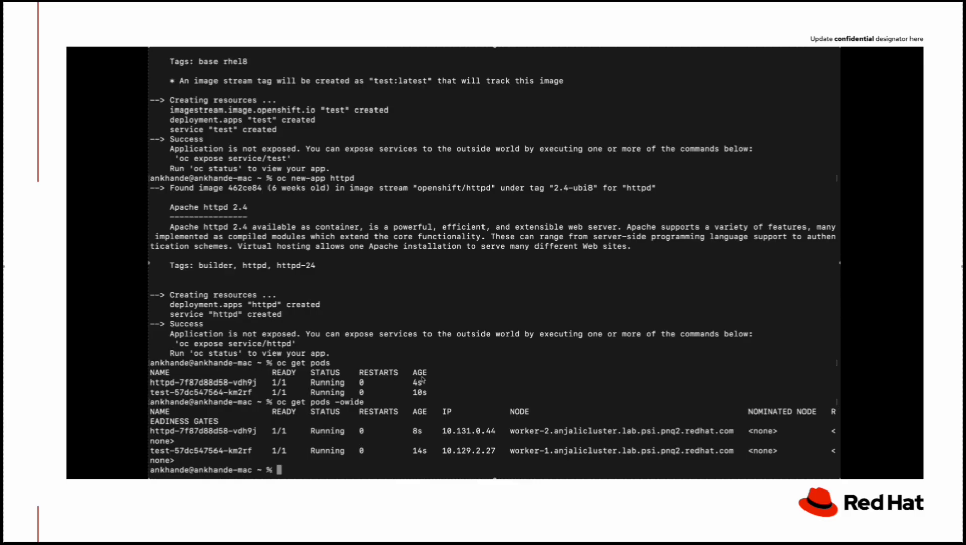
Step: Grep test-57dc547564-km2rf's interfaces, revealing eth0 10.129.2.27 and ovn-udn1 10.10.0.4
text(oc rsh)
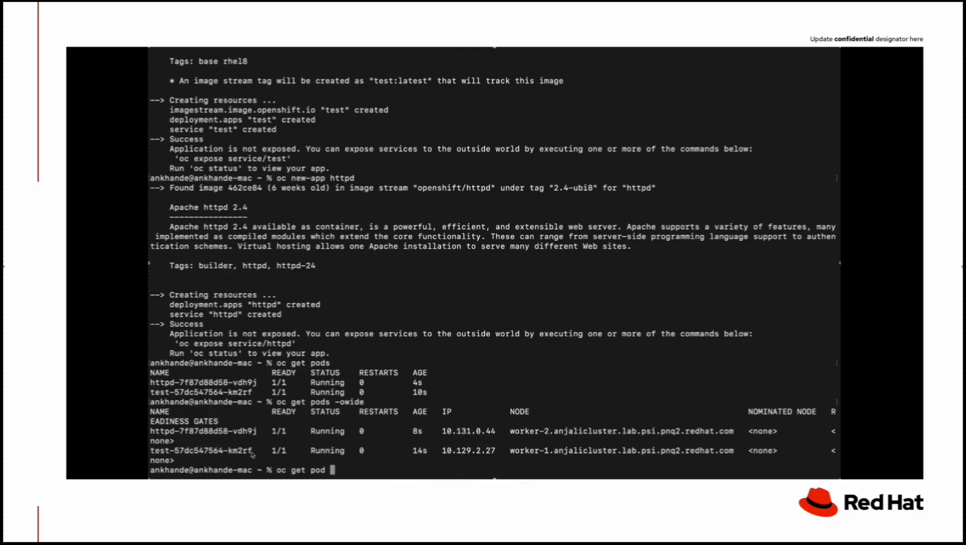
text(test-57dc547564-km2rf -oyaml)
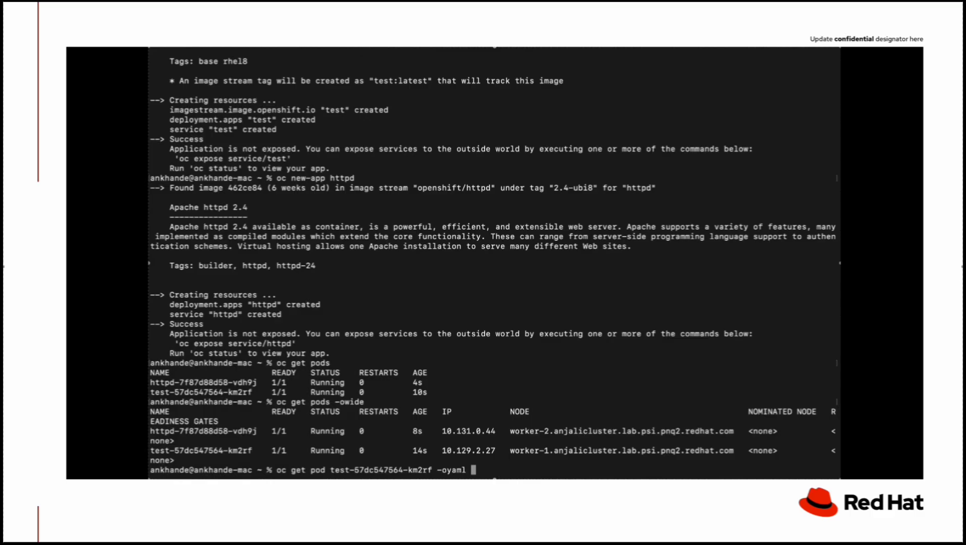
text(| grep -a5)
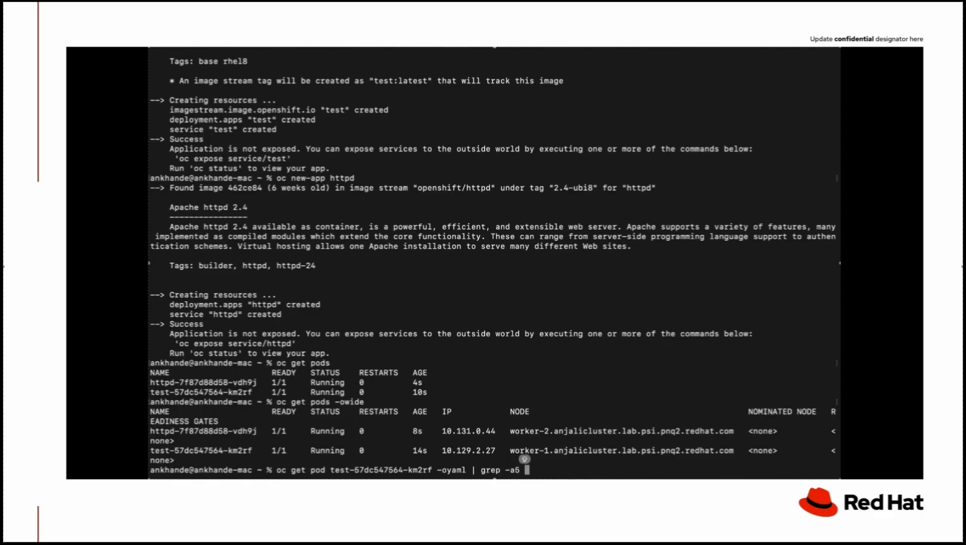
text(interface)
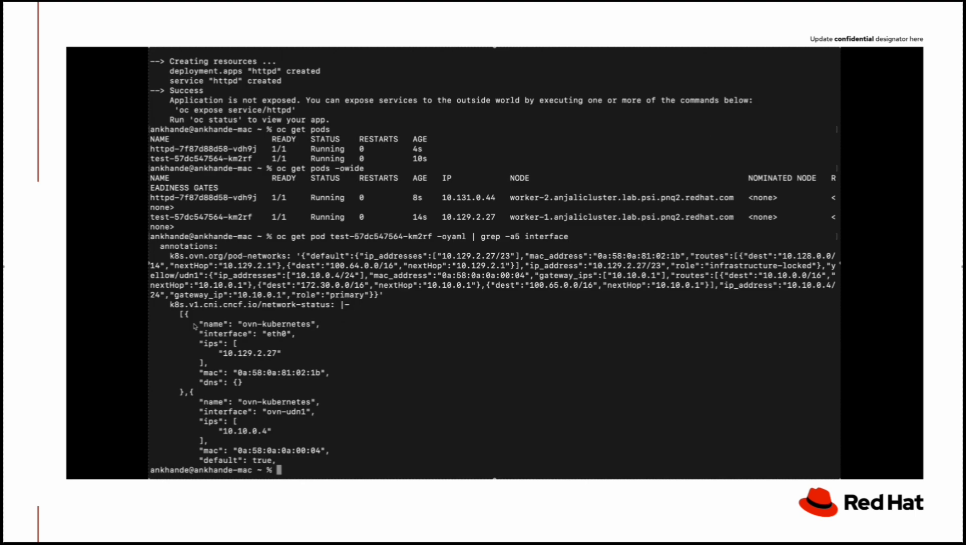
mouse_move(196, 398)
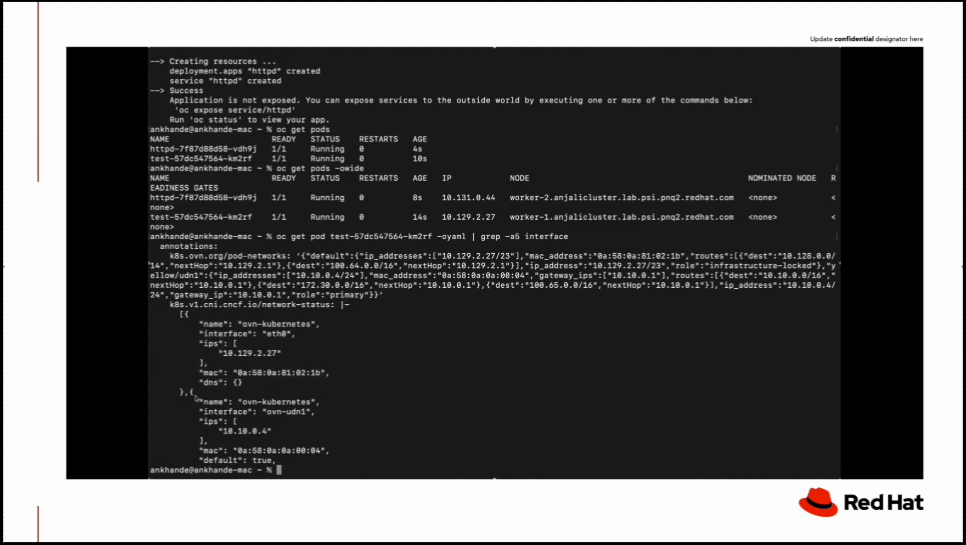
double_click(244, 431)
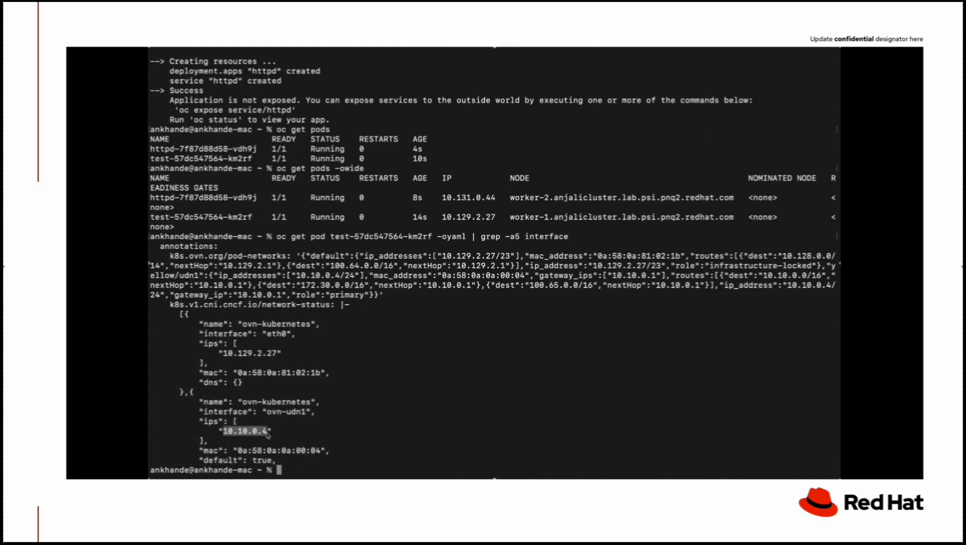
text(oc rsh)
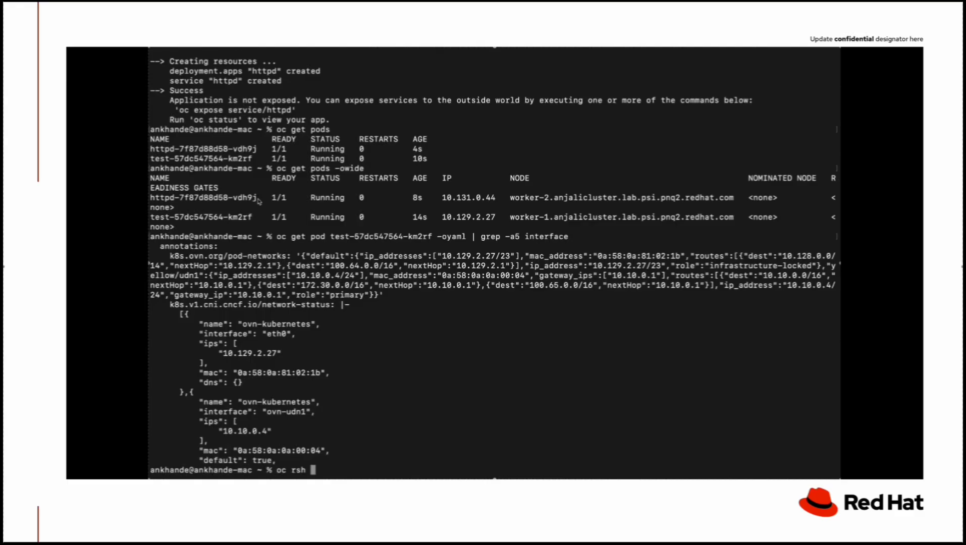
Step: From httpd-7f87d88d58-vdh9j, curl 10.129.2.27:8080 and see it fail with no route
text(httpd-7f87d88d58-vdh9j)
text(curl)
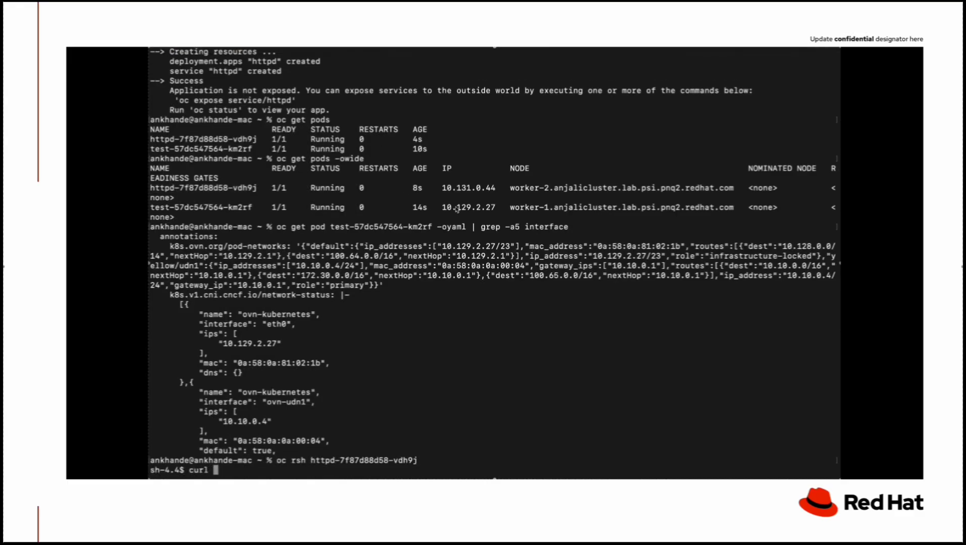
text(10.129.2.27:8080)
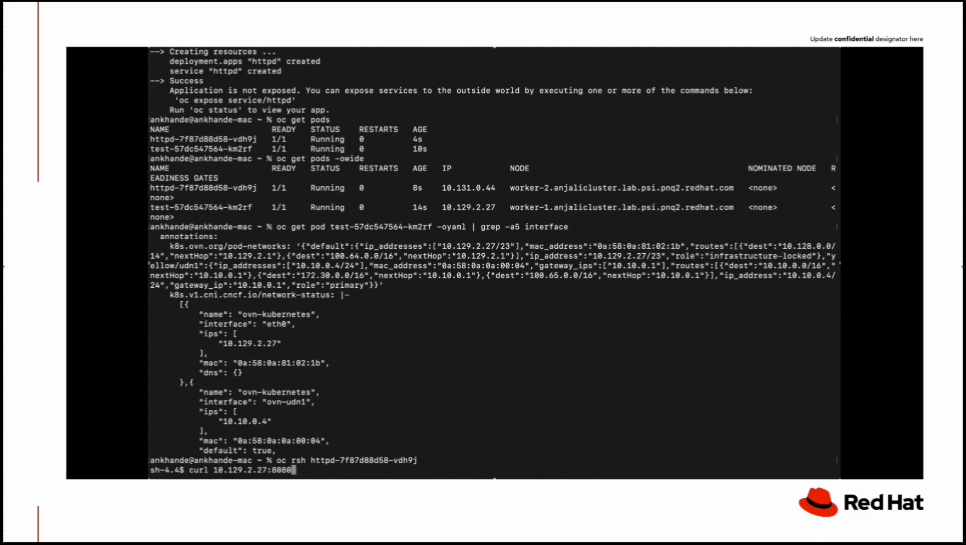
key(Return)
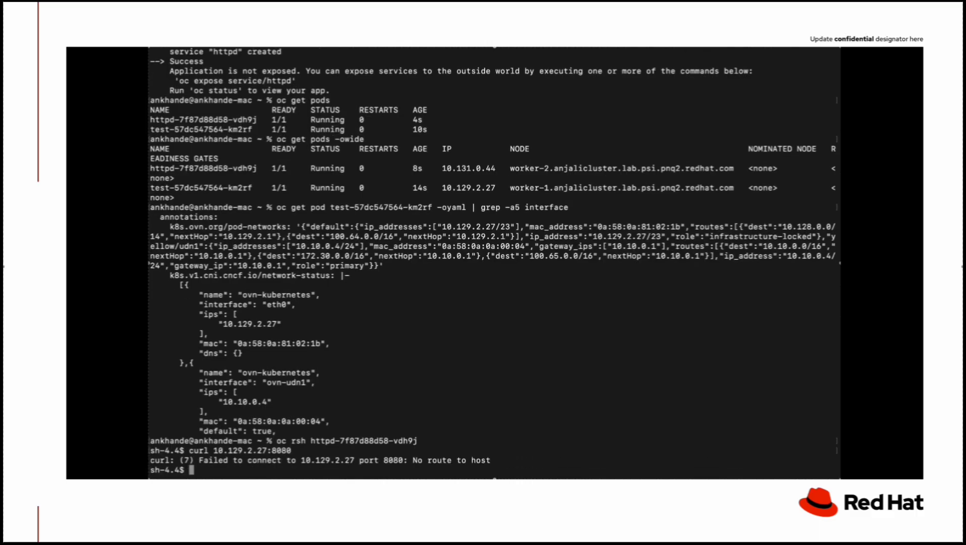
Step: Curl 10.10.0.4:8080 successfully via the UDN IP, then apply green_ns.yaml to create green
text(curl)
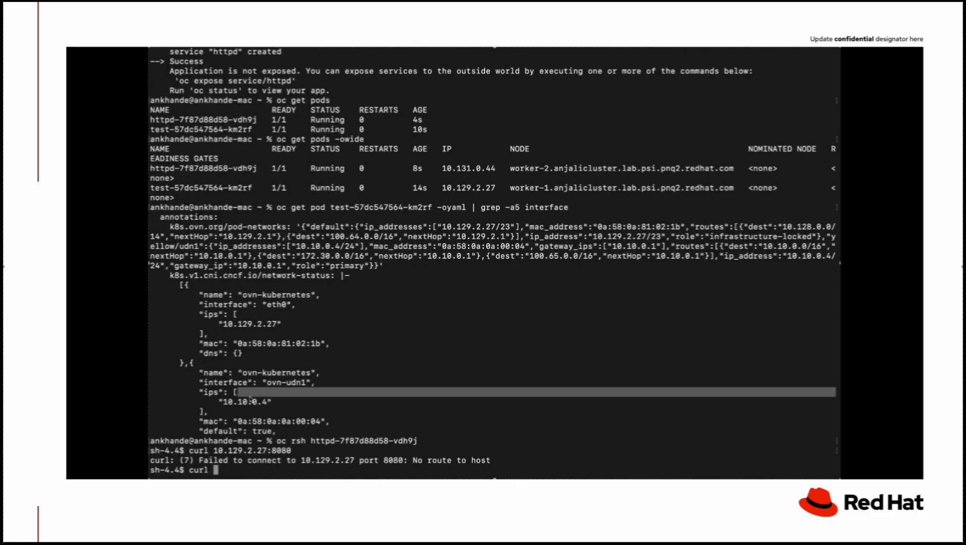
text(10.10.0.4:8080)
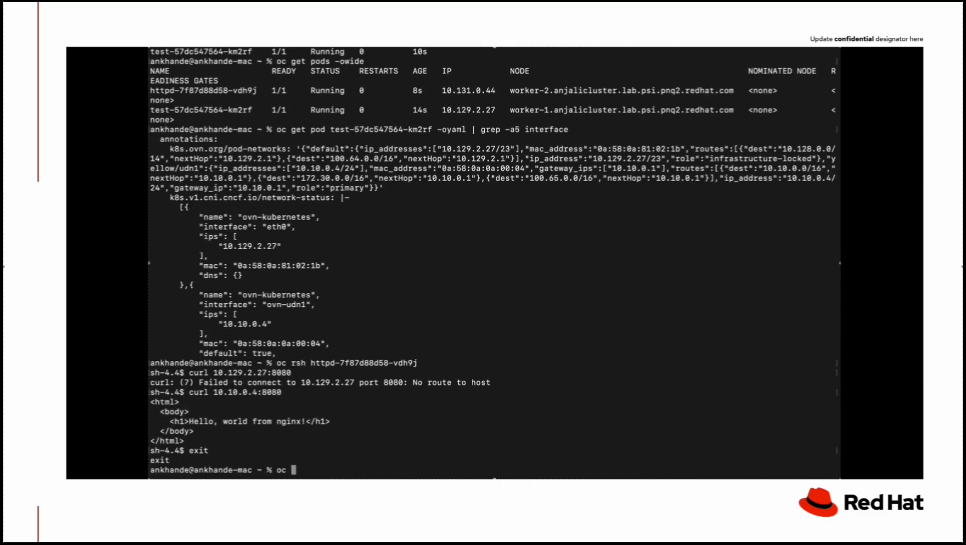
text(oc apply -f green_ns.yaml)
text(oc pro)
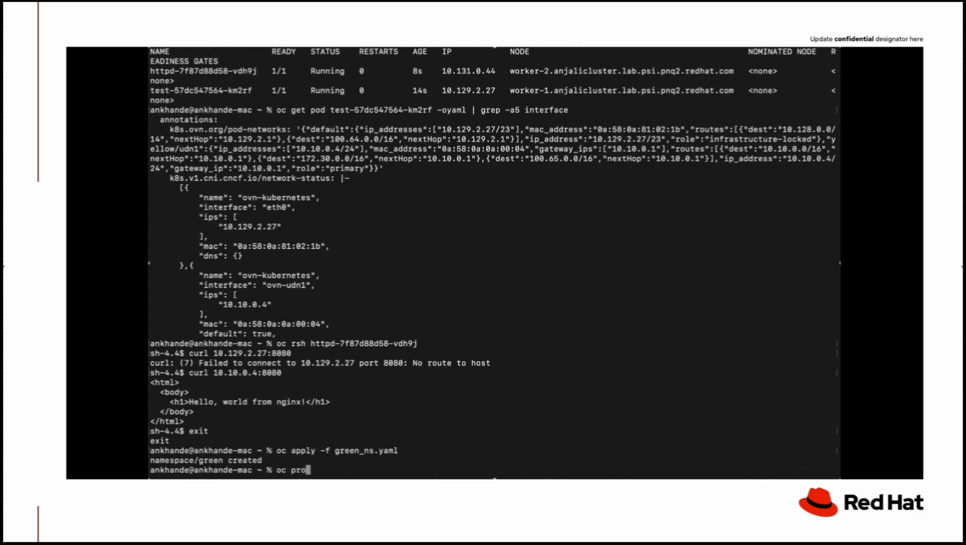
Step: In project green, deploy httpd and list its pod IP 10.131.0.45 and service, then head back to yellow
key(Return)
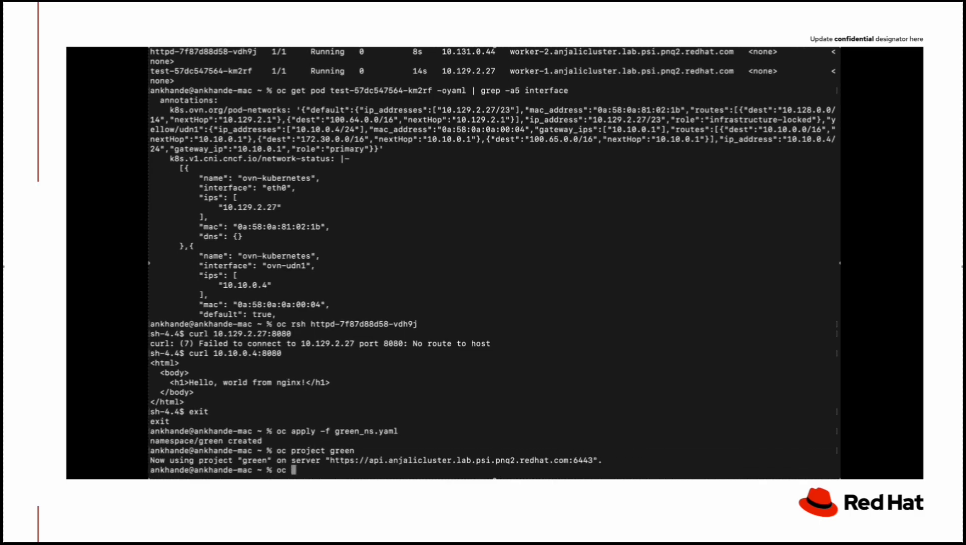
text(new-app httpd)
text(oc get pods -)
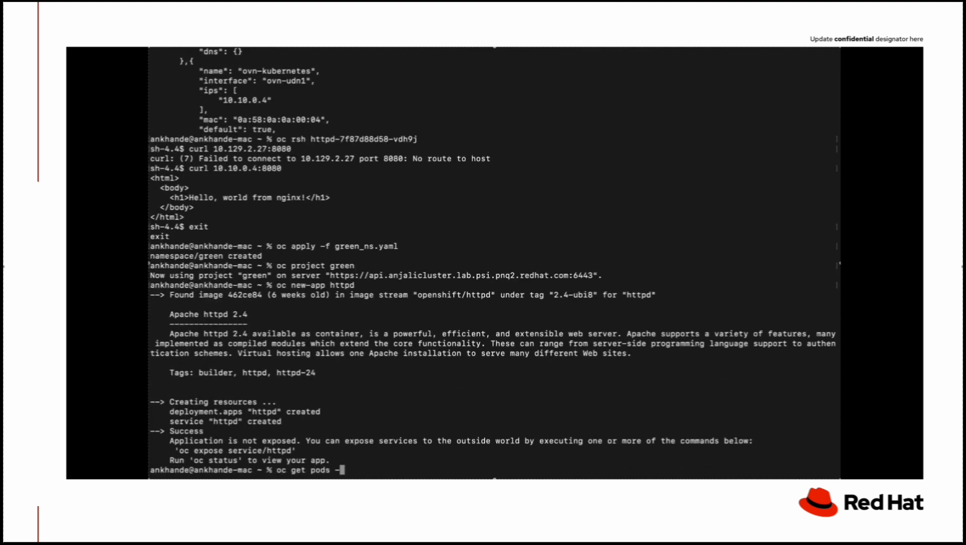
key(Return)
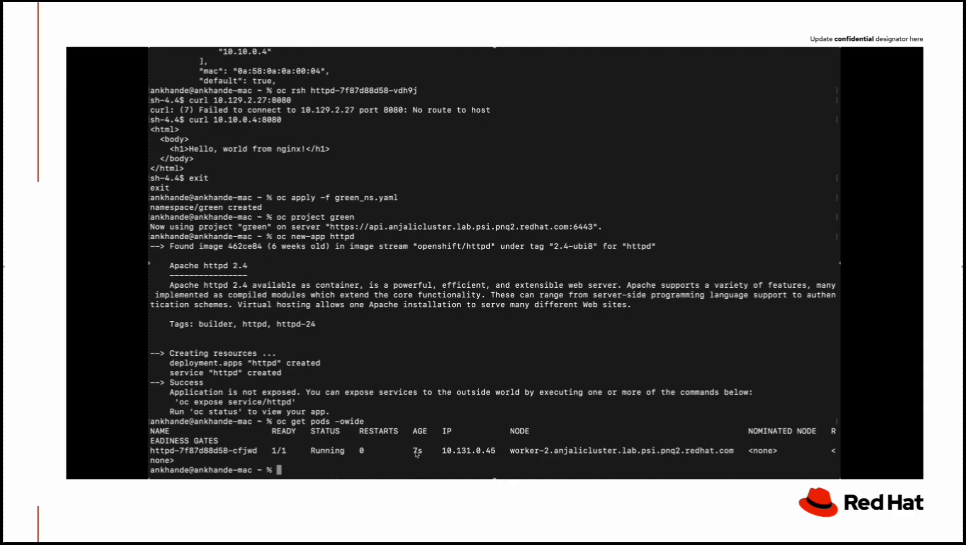
text(oc get svc)
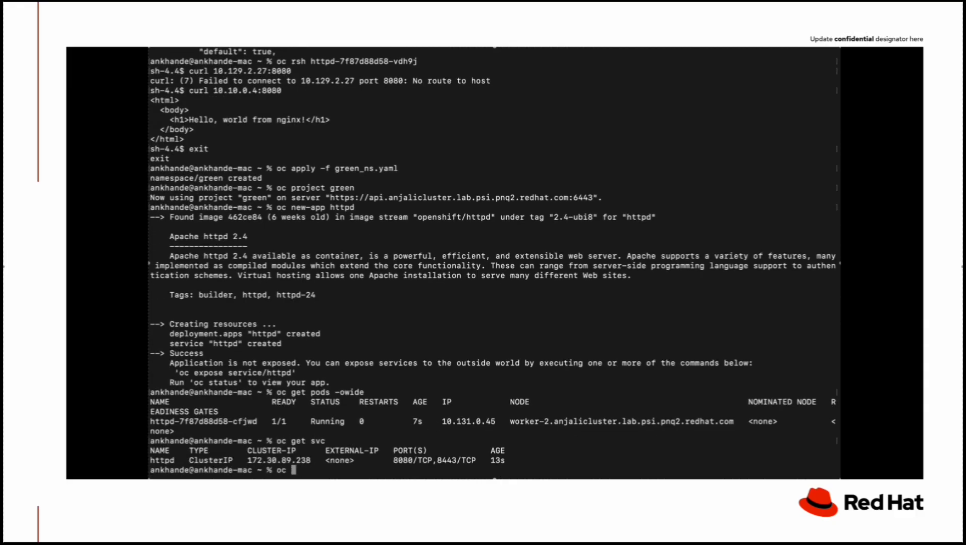
text(oc project yellow)
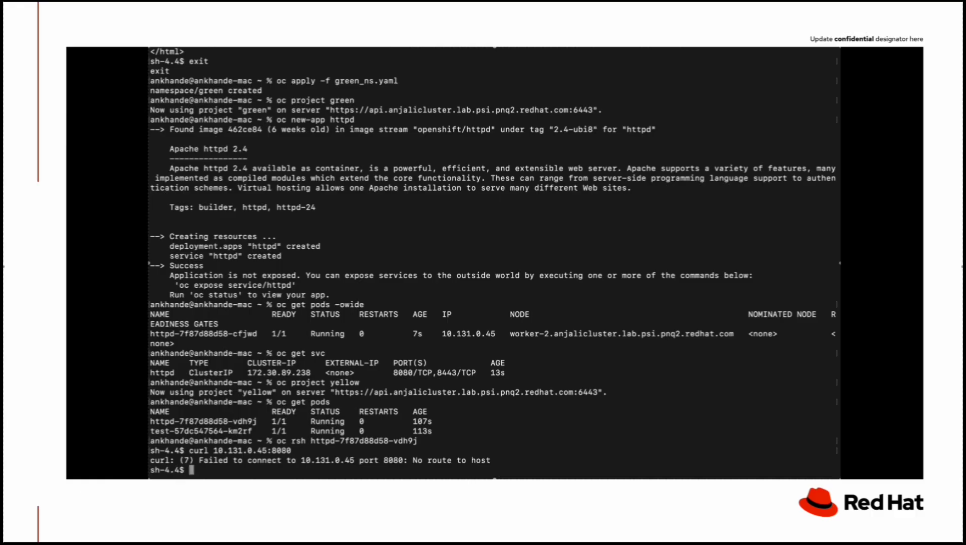
Step: From yellow's httpd pod, nslookup httpd.green.svc.cluster.local (resolves to 172.30.89.238), then exit the shell
text(nslookup)
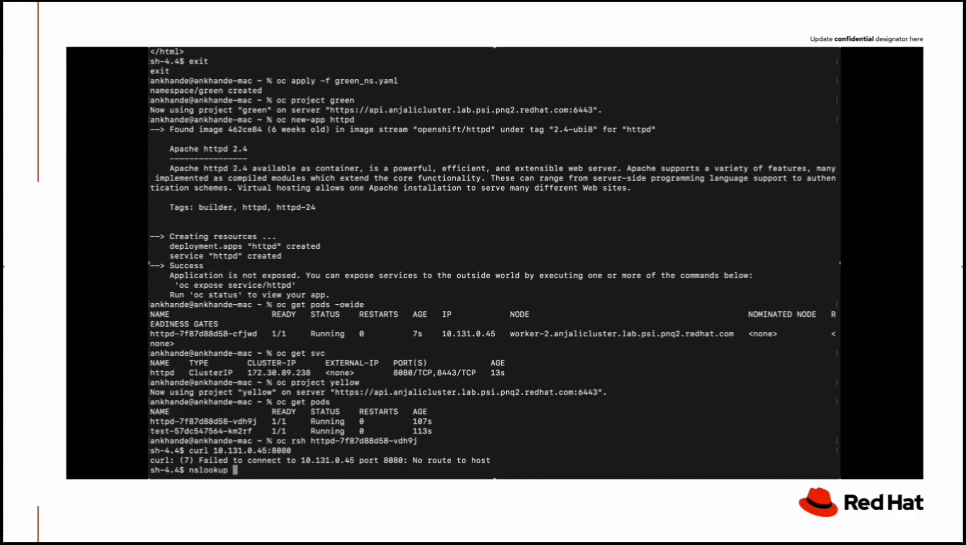
text(httpd.green.s)
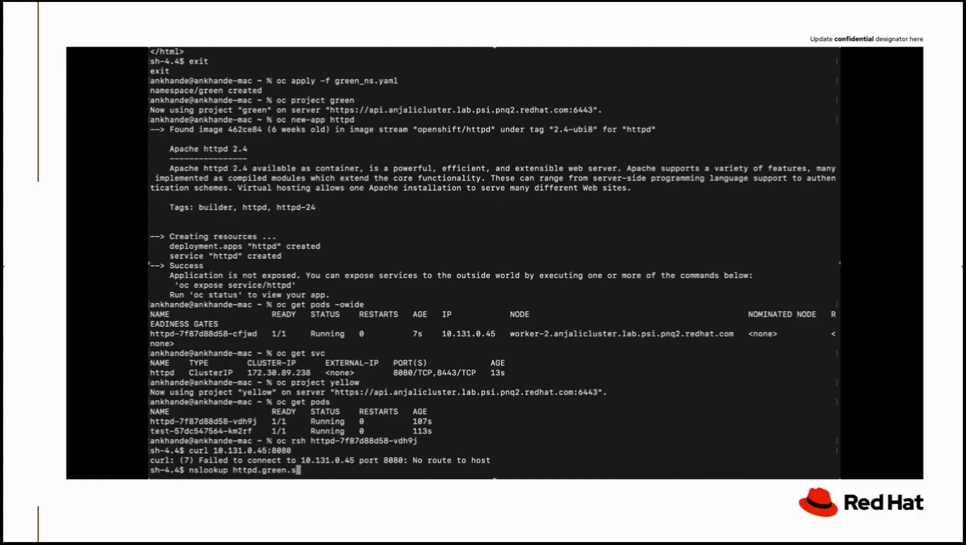
text(vc.cluster.local)
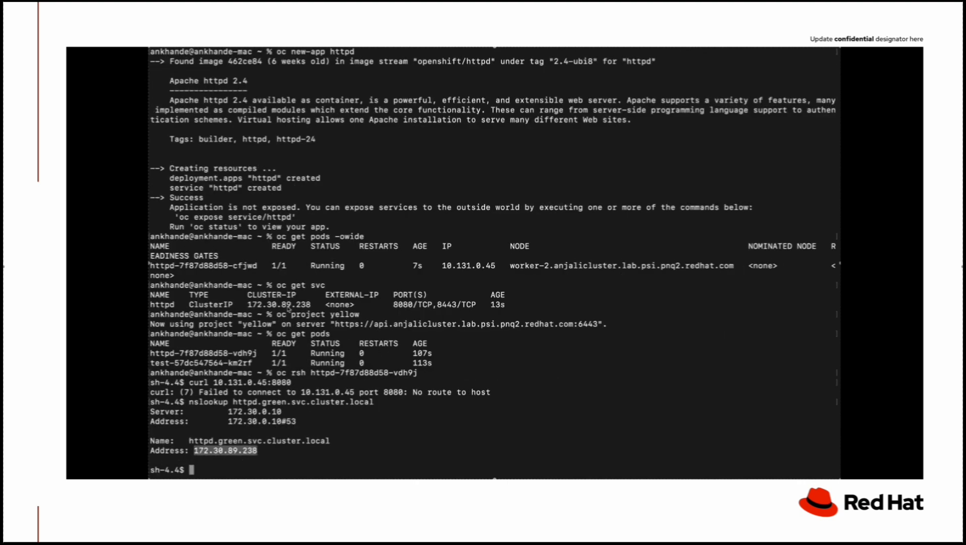
text(exit)
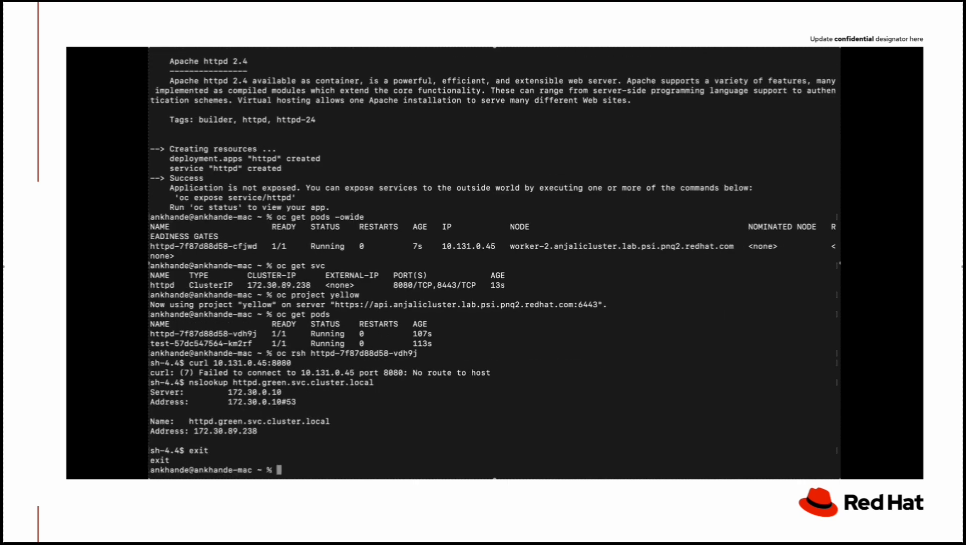
text(cat yellow_ns.yaml)
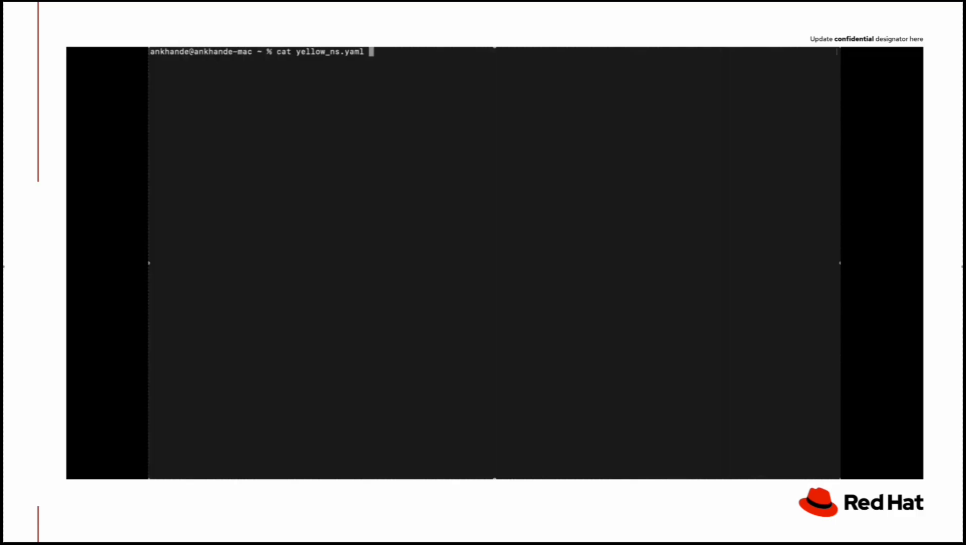
Step: Print yellow_ns.yaml, showing the k8s.ovn.org/primary-user-defined-network label on namespace yellow
key(Return)
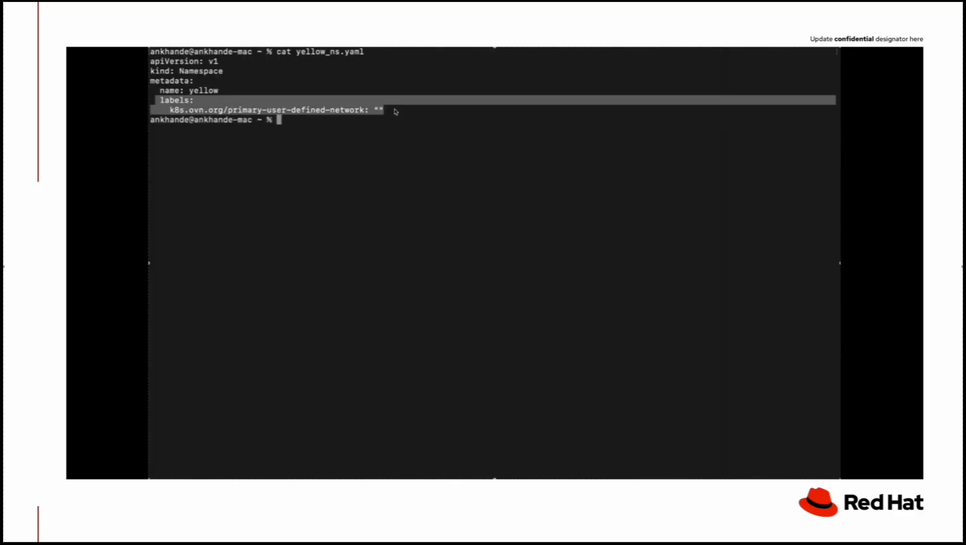